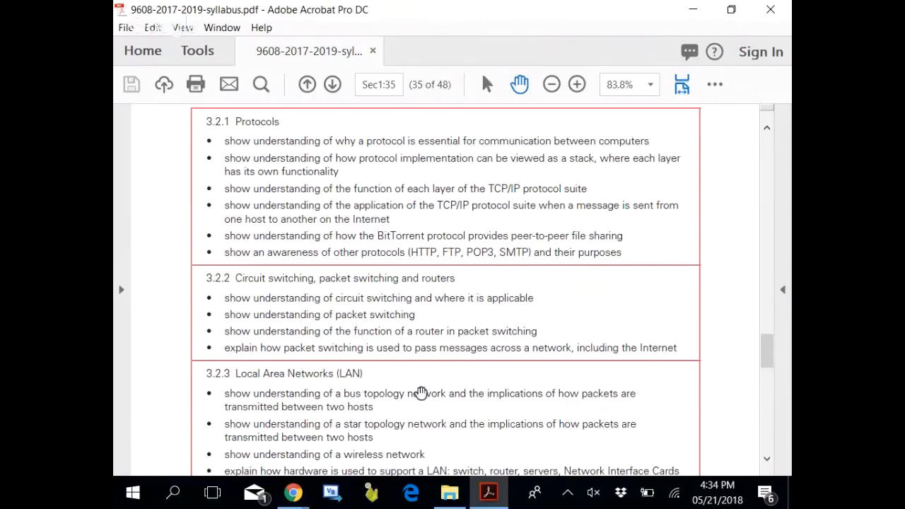
Switch from the syllabus in Acrobat to File Explorer
{"action": "left_click", "coordinate": [449, 493]}
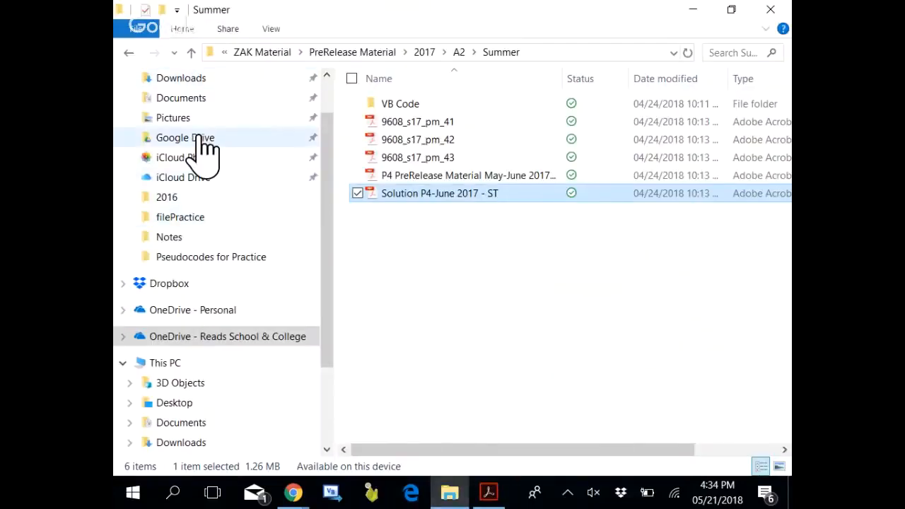
Browse Google Drive into AL - Computer Science 9608 > A2 > A2 - Web Notes
{"action": "left_click", "coordinate": [185, 138]}
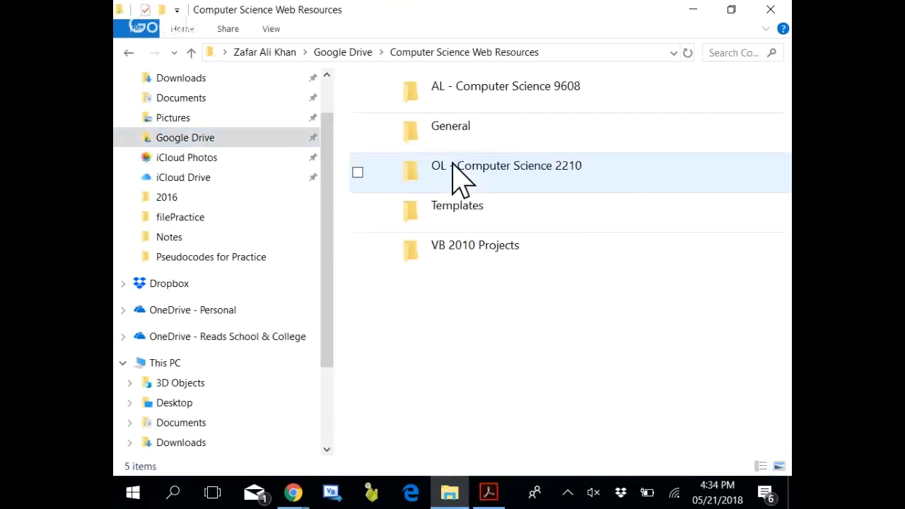
{"action": "double_click", "coordinate": [506, 85]}
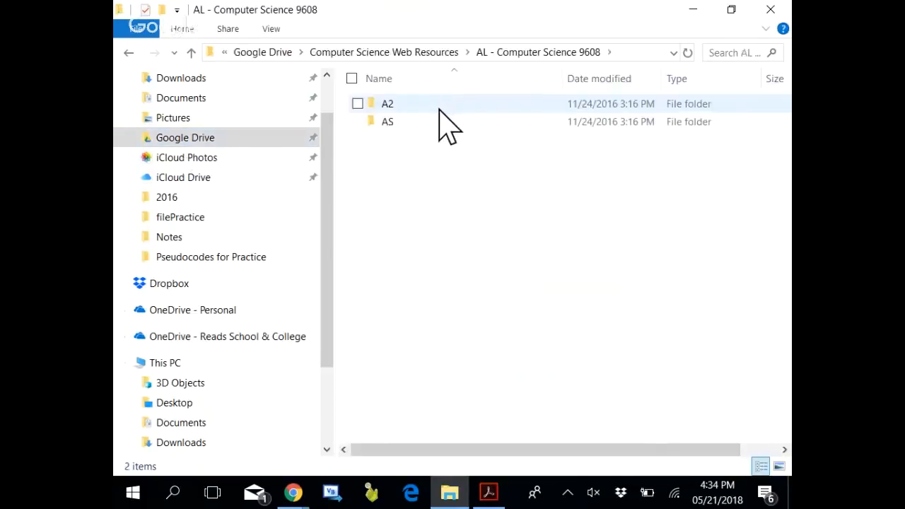
{"action": "double_click", "coordinate": [387, 103]}
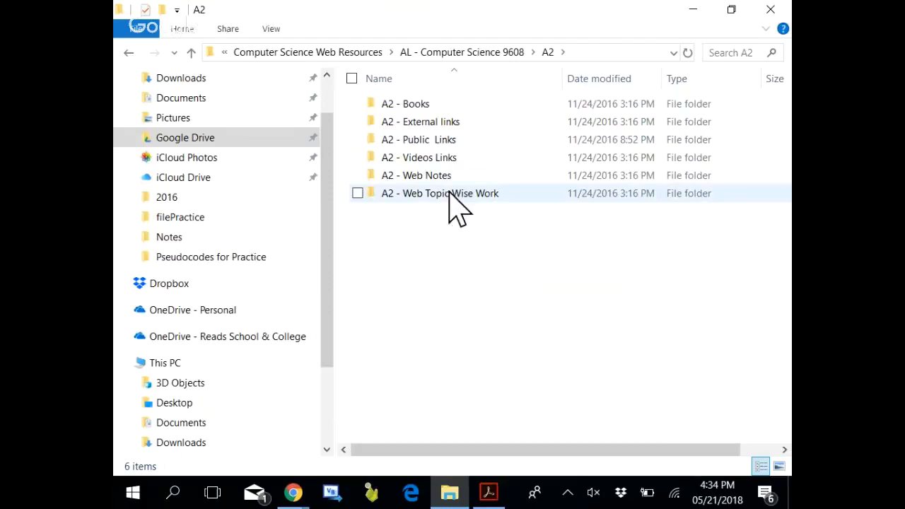
{"action": "double_click", "coordinate": [416, 176]}
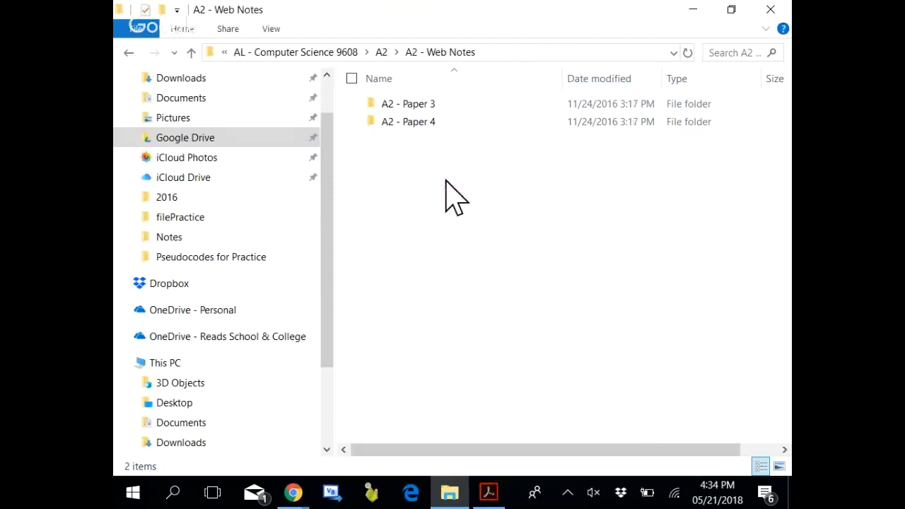
Open A2 - Paper 3 > 3.2.1 Protocols > Notes and launch the Protocols PDF
{"action": "double_click", "coordinate": [408, 103]}
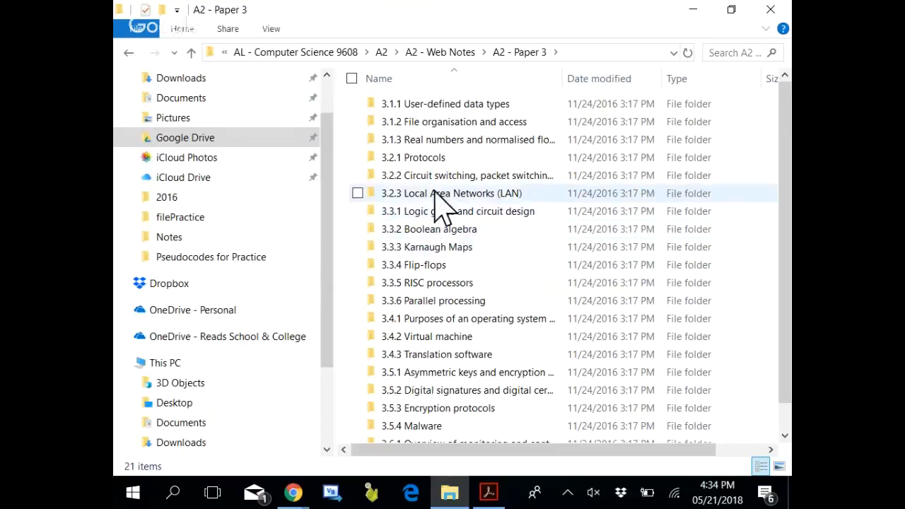
{"action": "double_click", "coordinate": [413, 157]}
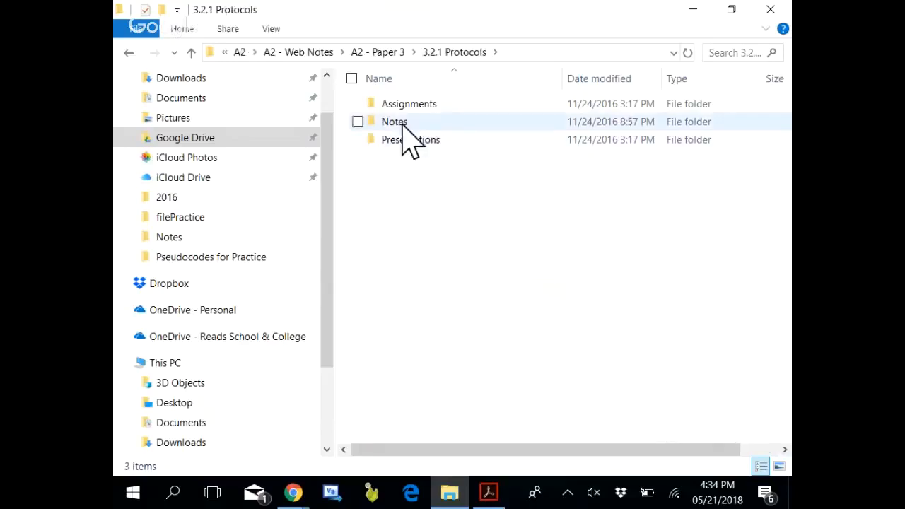
{"action": "double_click", "coordinate": [394, 122]}
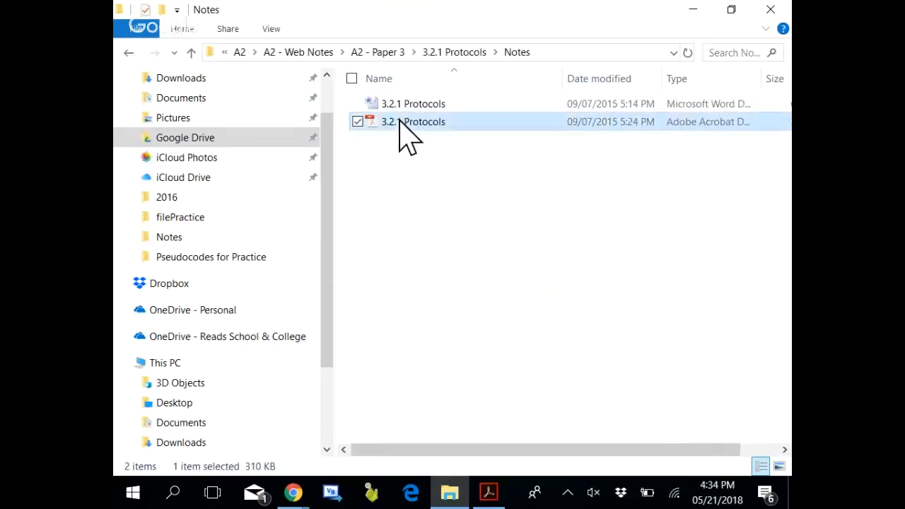
{"action": "double_click", "coordinate": [413, 121]}
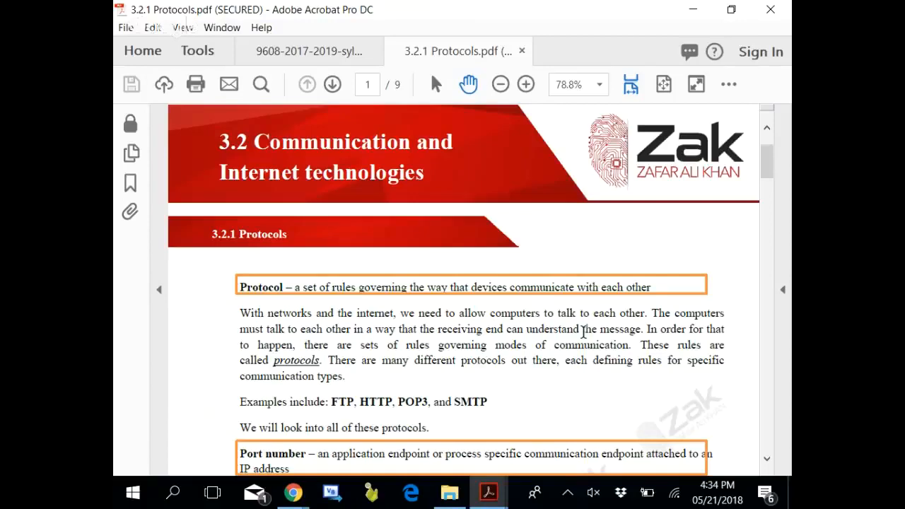
Scroll the Protocols notes down to the port number section
{"action": "scroll", "scroll_direction": "down", "scroll_amount": 3}
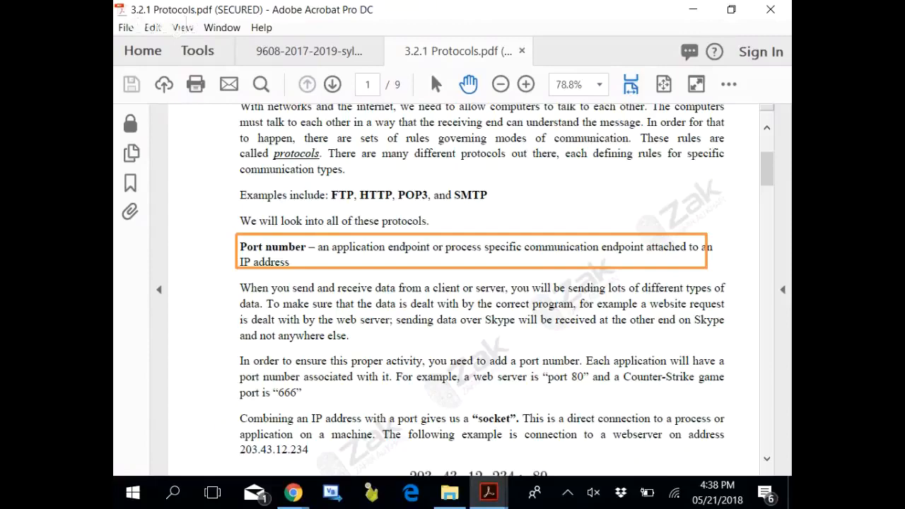
{"action": "mouse_move", "coordinate": [583, 332]}
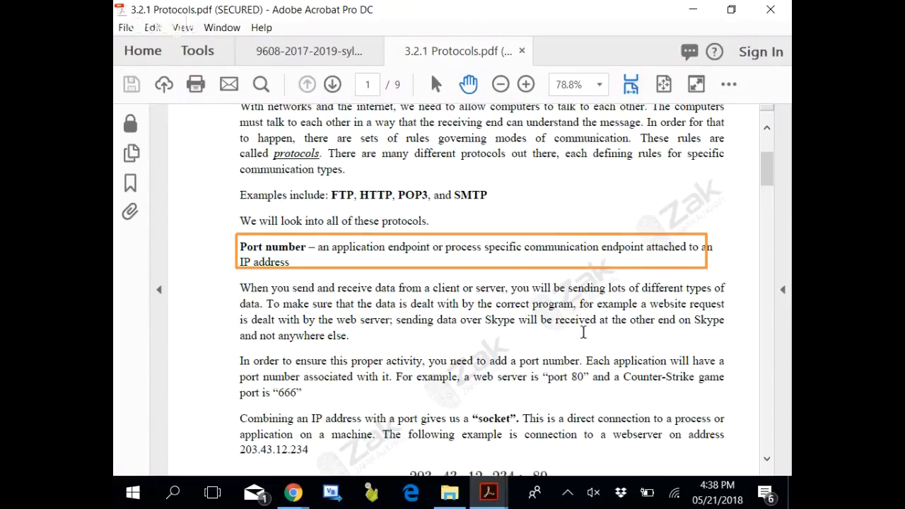
Move from the FTP page to page 3's POP3 & SMTP section and TCP/IP
{"action": "scroll", "scroll_direction": "down", "scroll_amount": 3}
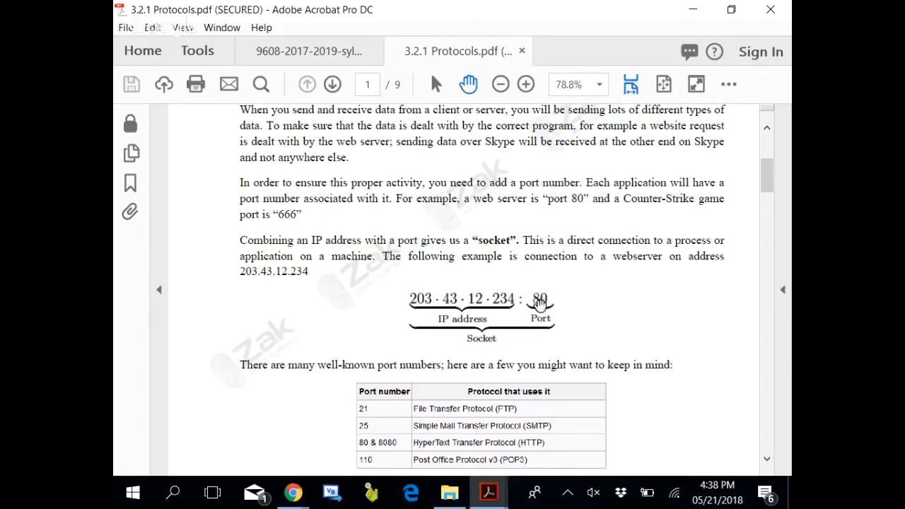
{"action": "mouse_move", "coordinate": [568, 303]}
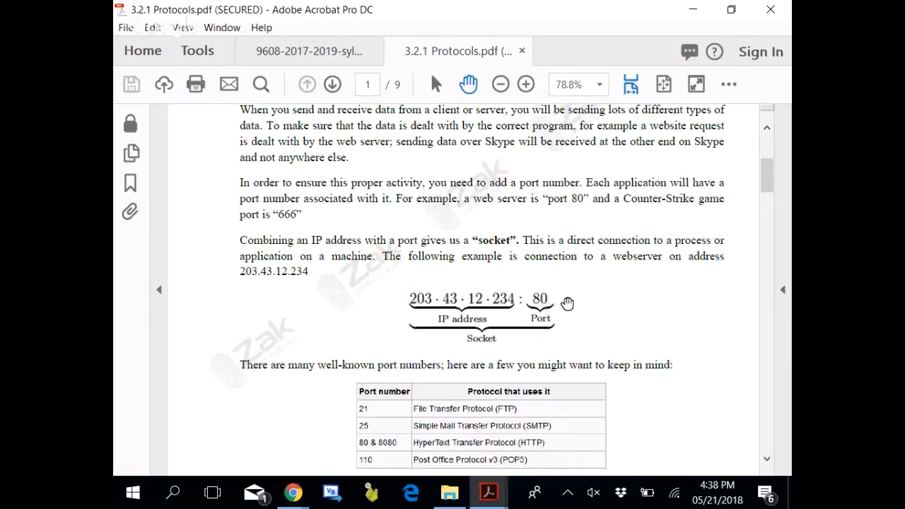
{"action": "mouse_move", "coordinate": [543, 306]}
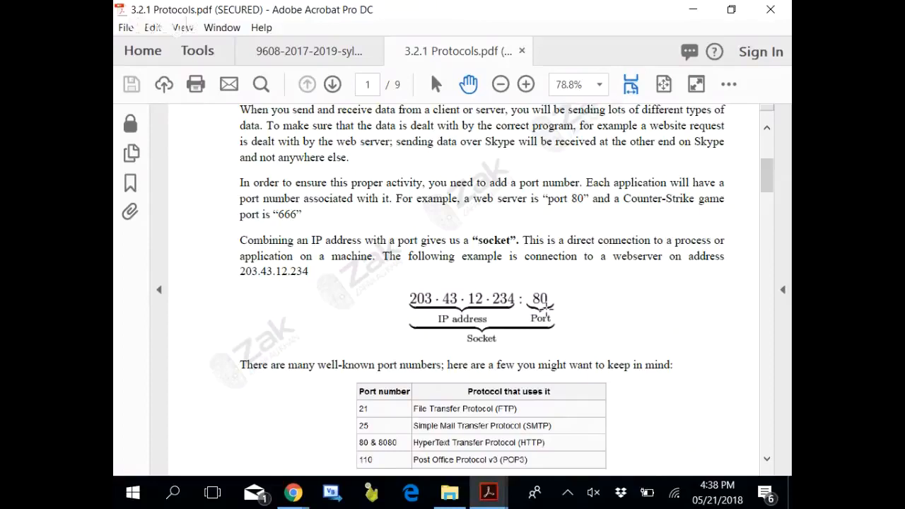
{"action": "mouse_move", "coordinate": [684, 322]}
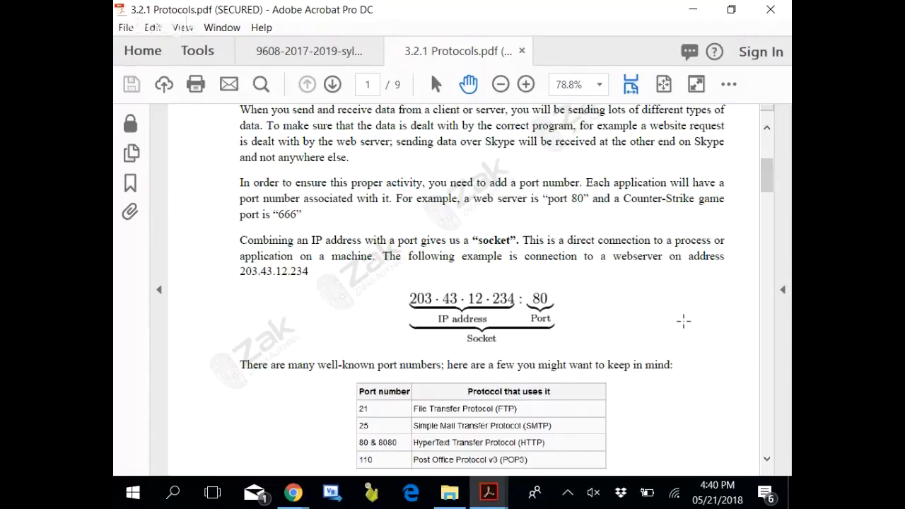
{"action": "left_click", "coordinate": [332, 84]}
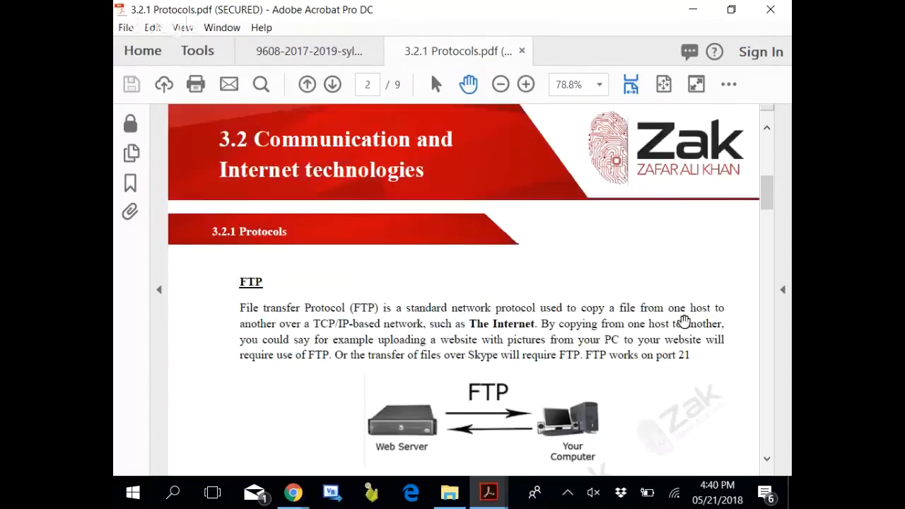
{"action": "left_click", "coordinate": [332, 84]}
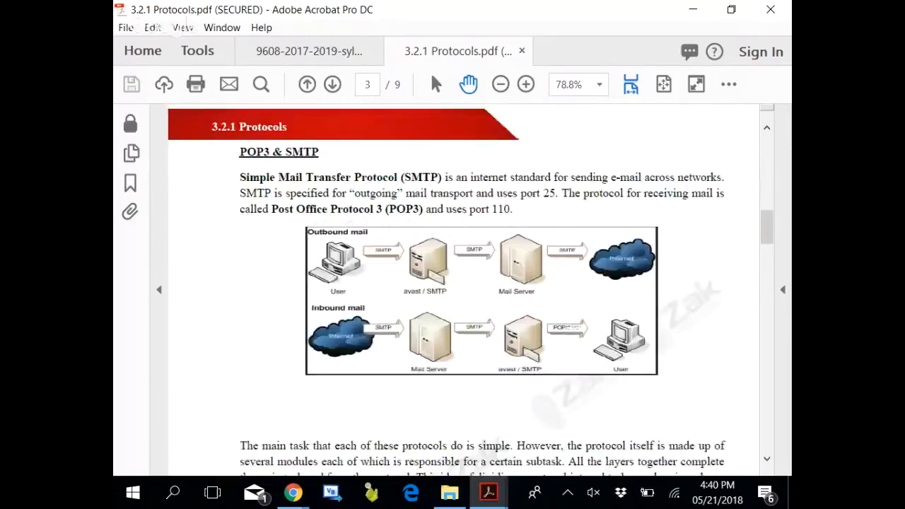
{"action": "scroll", "scroll_direction": "down", "scroll_amount": 3}
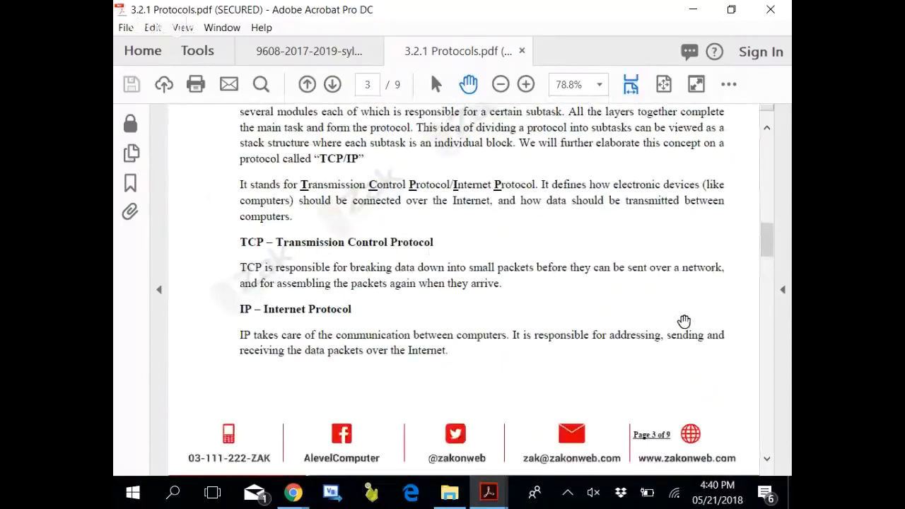
{"action": "scroll", "scroll_direction": "down", "scroll_amount": 3}
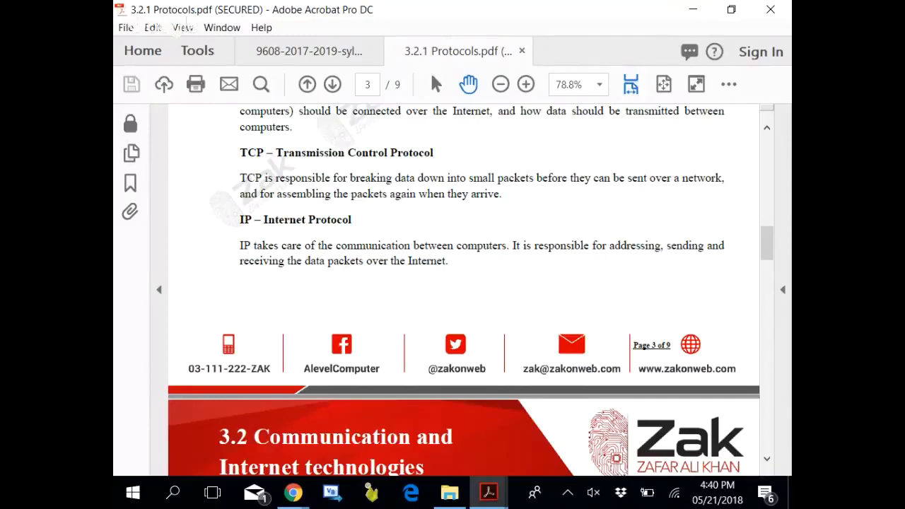
{"action": "scroll", "scroll_direction": "down", "scroll_amount": 3}
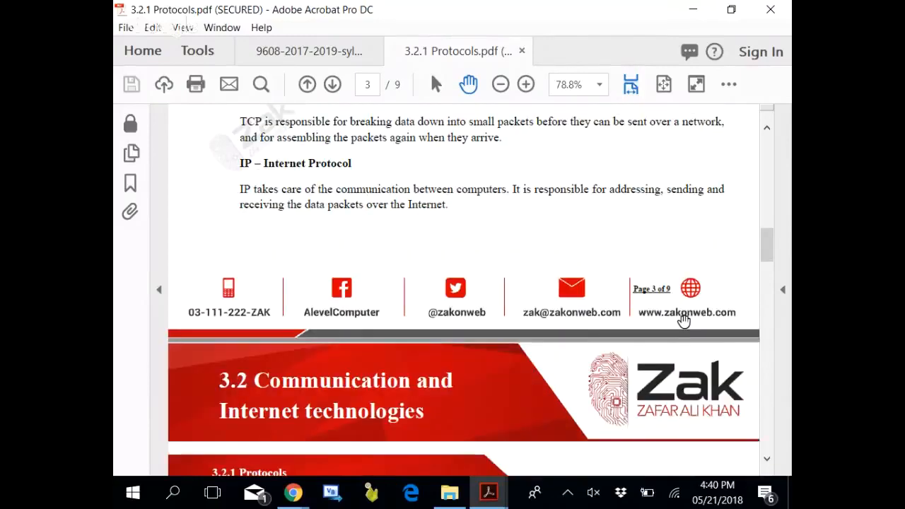
Advance through page 4's application layer notes to page 5's TCP and UDP section
{"action": "left_click", "coordinate": [332, 85]}
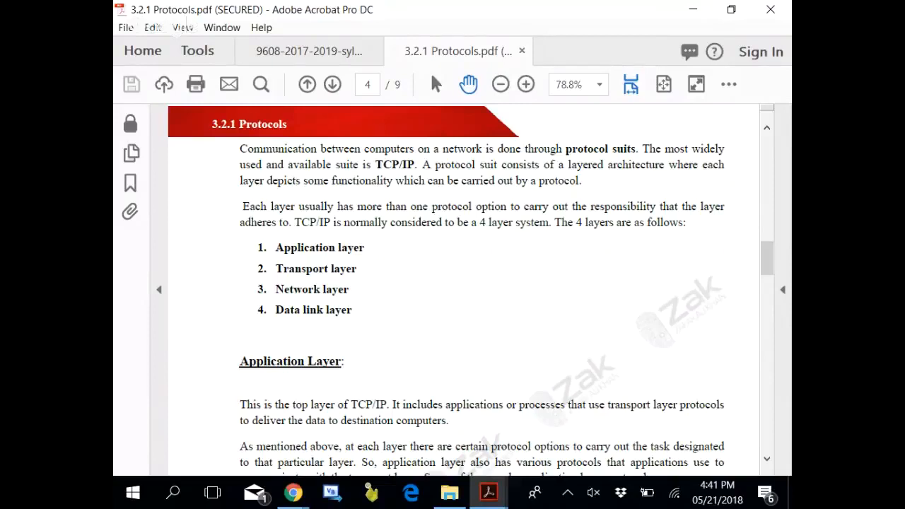
{"action": "scroll", "scroll_direction": "down", "scroll_amount": 3}
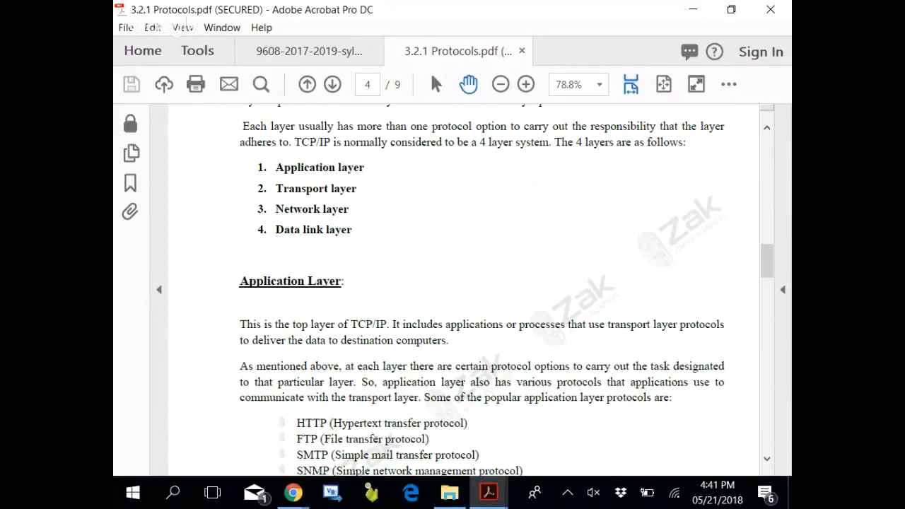
{"action": "scroll", "scroll_direction": "down", "scroll_amount": 3}
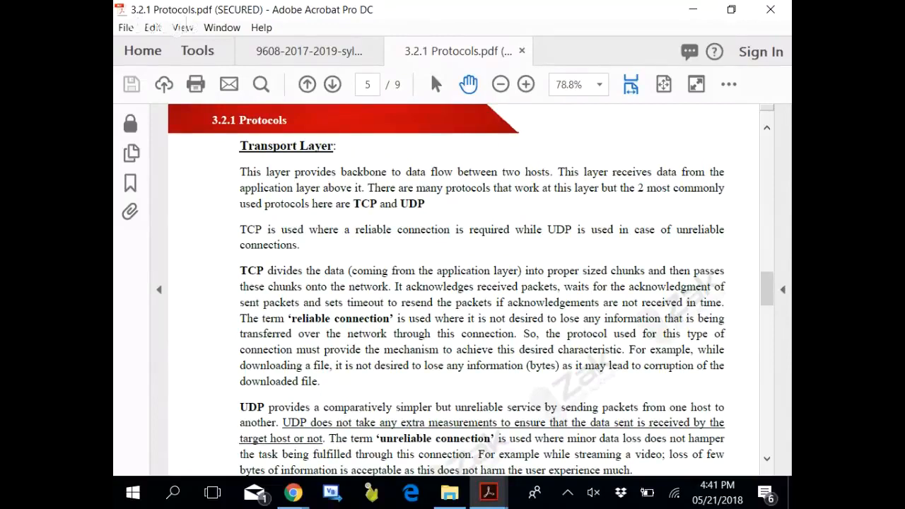
Go past the Network and Data Link Layer notes to page 6's TCP/IP diagram
{"action": "scroll", "scroll_direction": "down", "scroll_amount": 3}
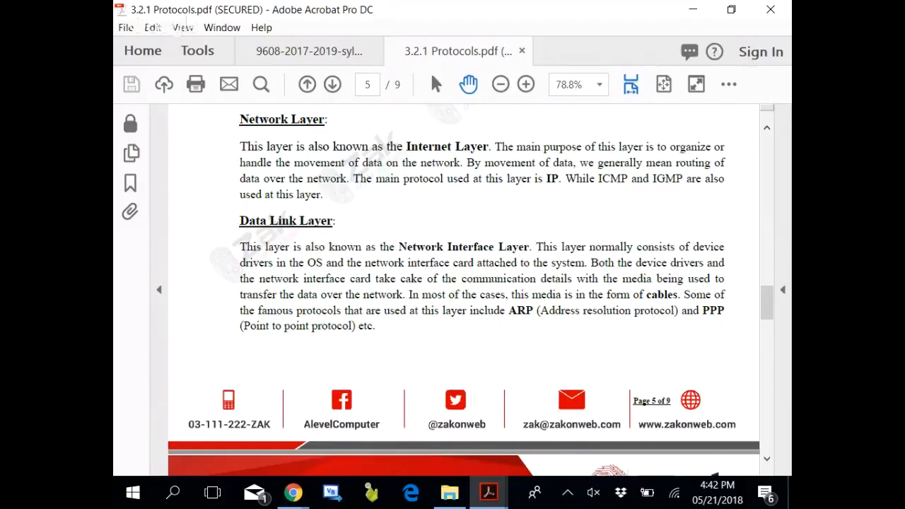
{"action": "left_click", "coordinate": [333, 84]}
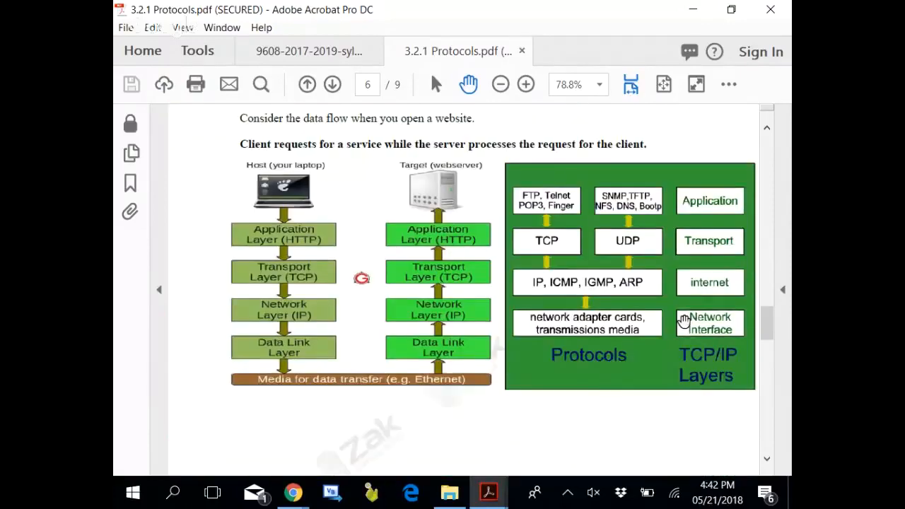
{"action": "scroll", "scroll_direction": "down", "scroll_amount": 3}
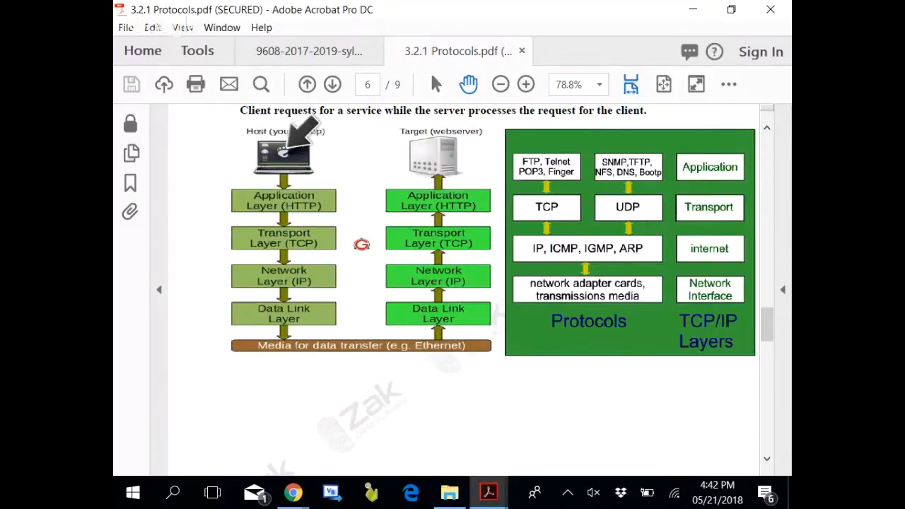
{"action": "mouse_move", "coordinate": [297, 201]}
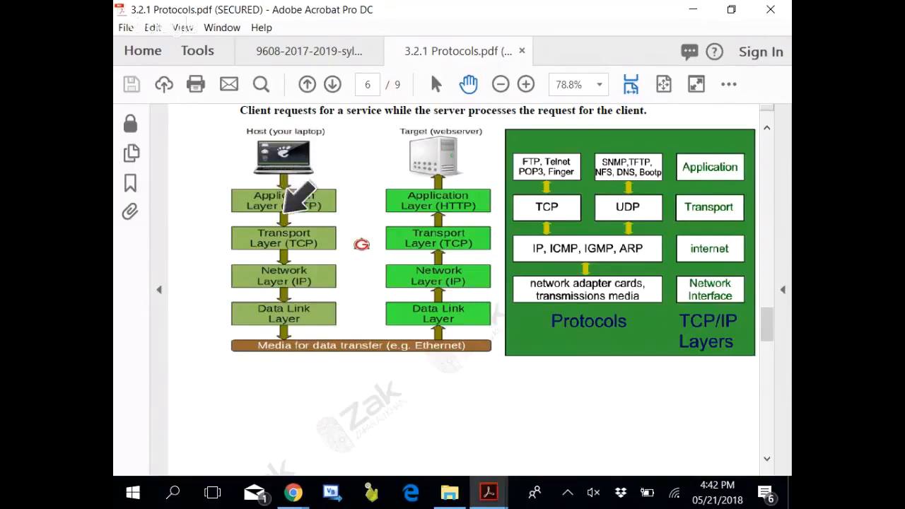
{"action": "mouse_move", "coordinate": [304, 265]}
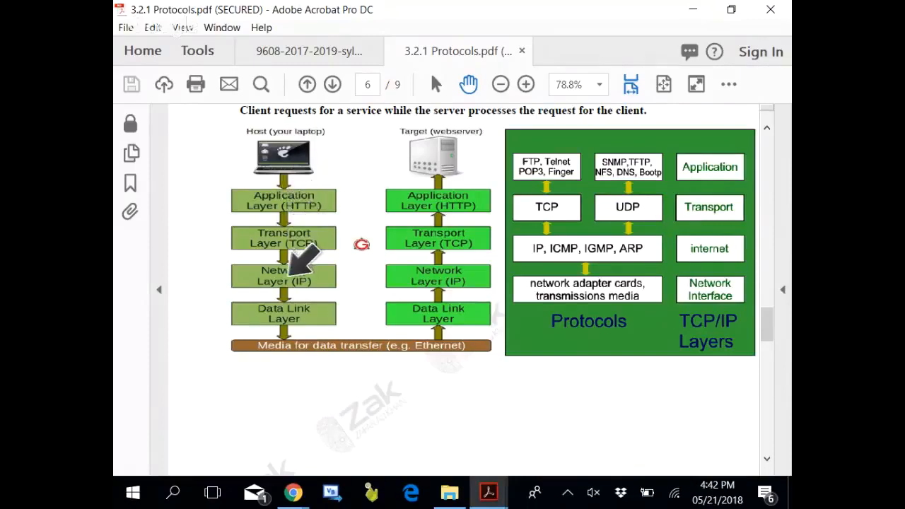
{"action": "mouse_move", "coordinate": [354, 340]}
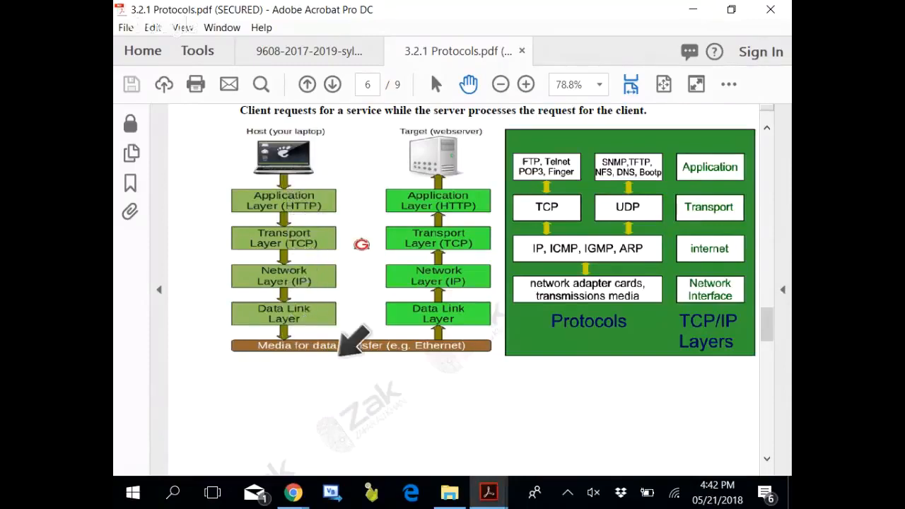
{"action": "mouse_move", "coordinate": [403, 332]}
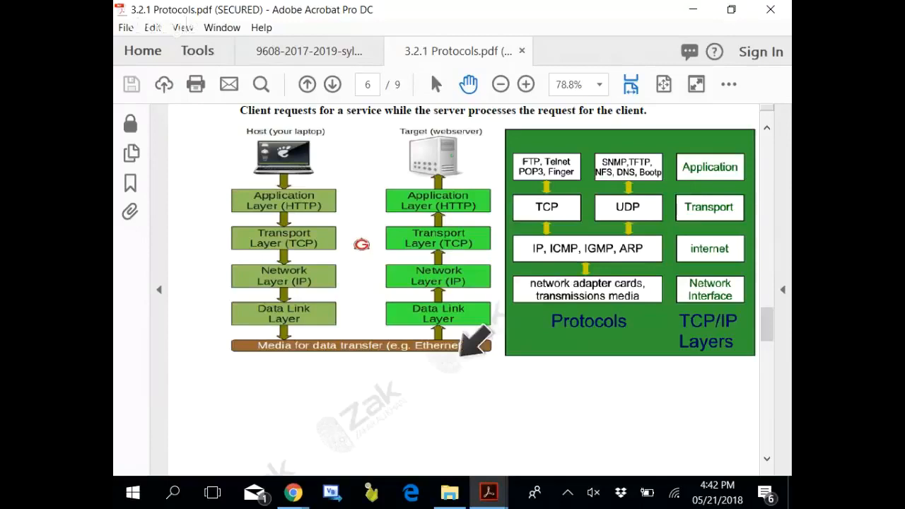
{"action": "mouse_move", "coordinate": [452, 280]}
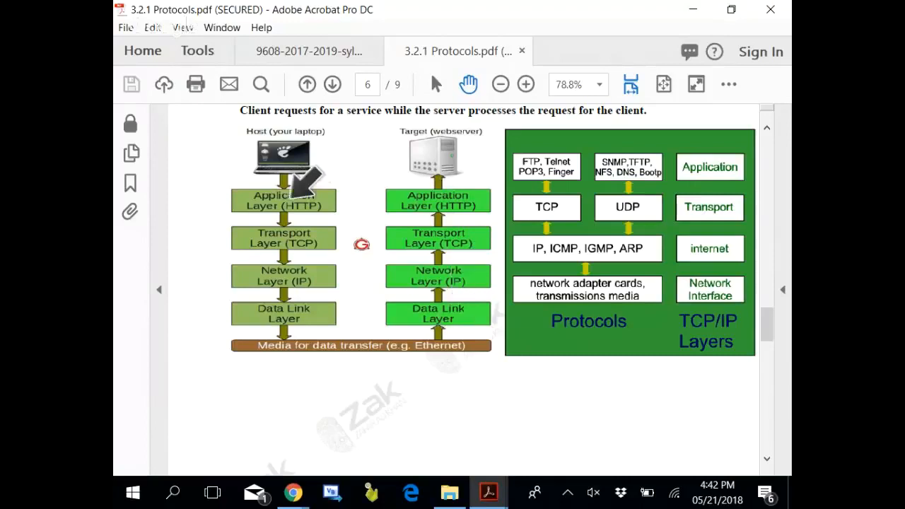
{"action": "mouse_move", "coordinate": [442, 272]}
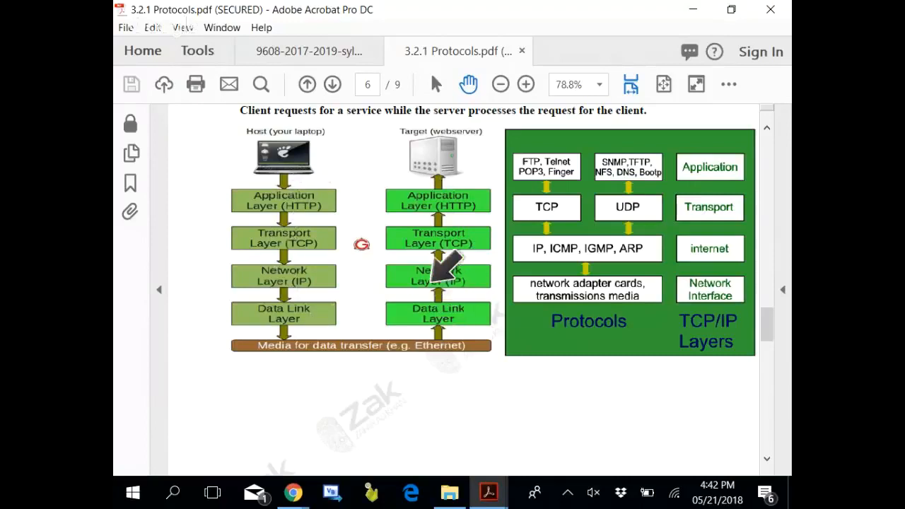
{"action": "mouse_move", "coordinate": [439, 276]}
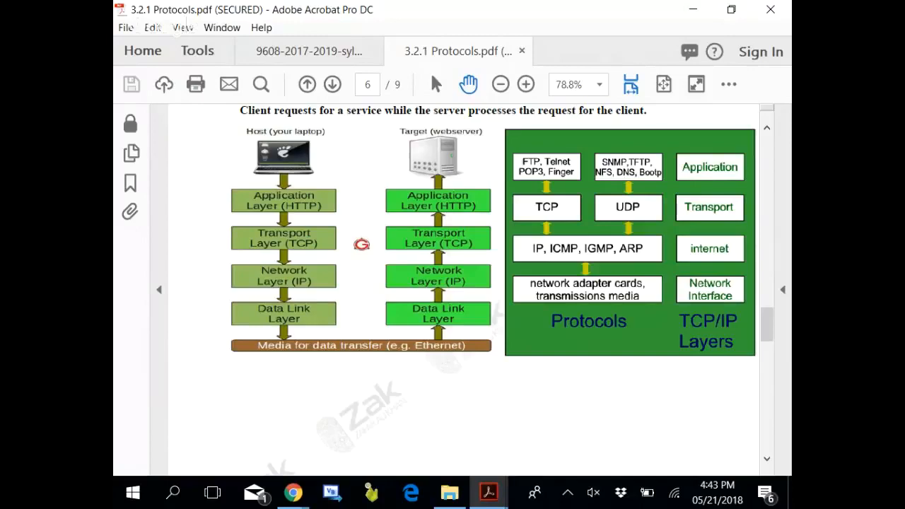
{"action": "left_click", "coordinate": [332, 84]}
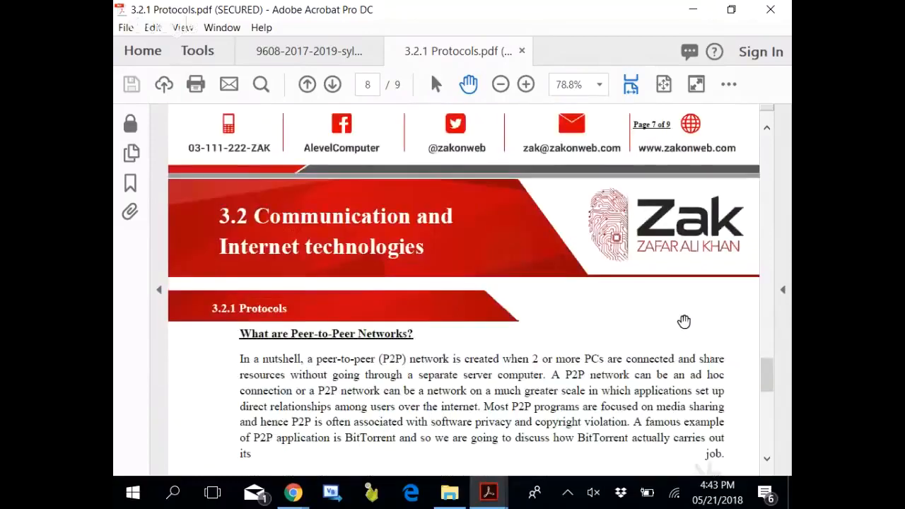
Scroll page 8's Peer-to-Peer Networks text down to the BitTorrent explanation
{"action": "scroll", "scroll_direction": "down", "scroll_amount": 3}
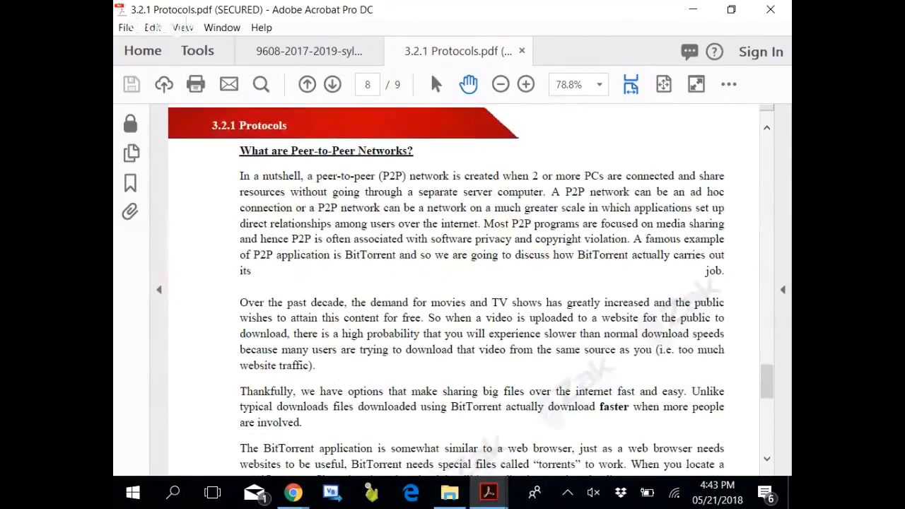